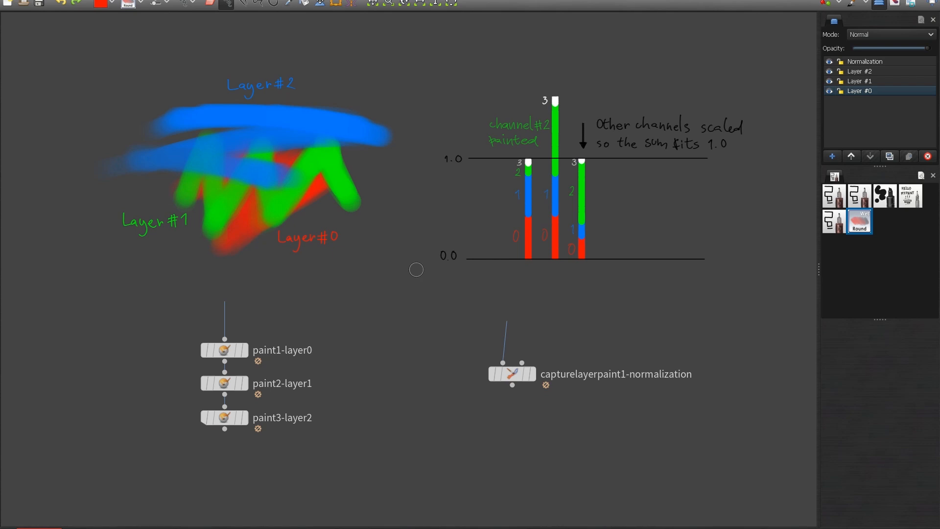
mouse_move(243, 322)
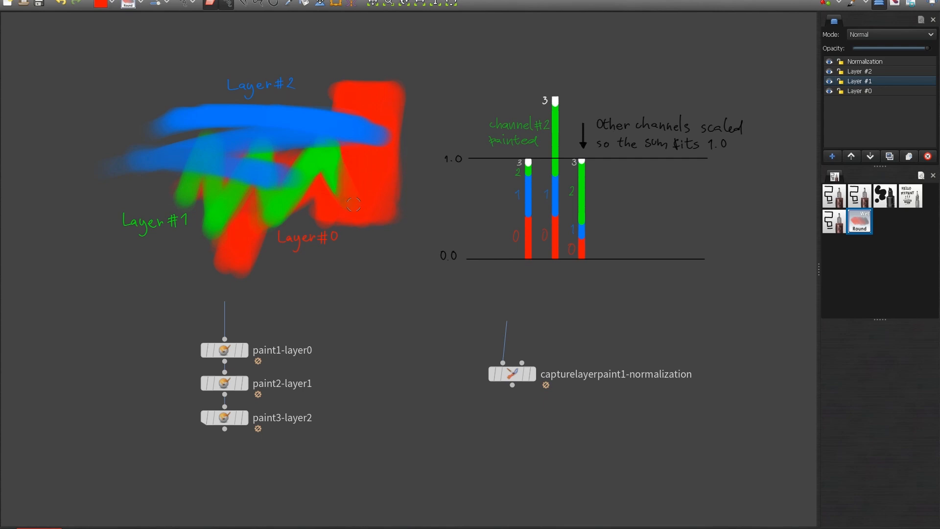
Step: Select the Normalization layer in the paint layer list
click(860, 72)
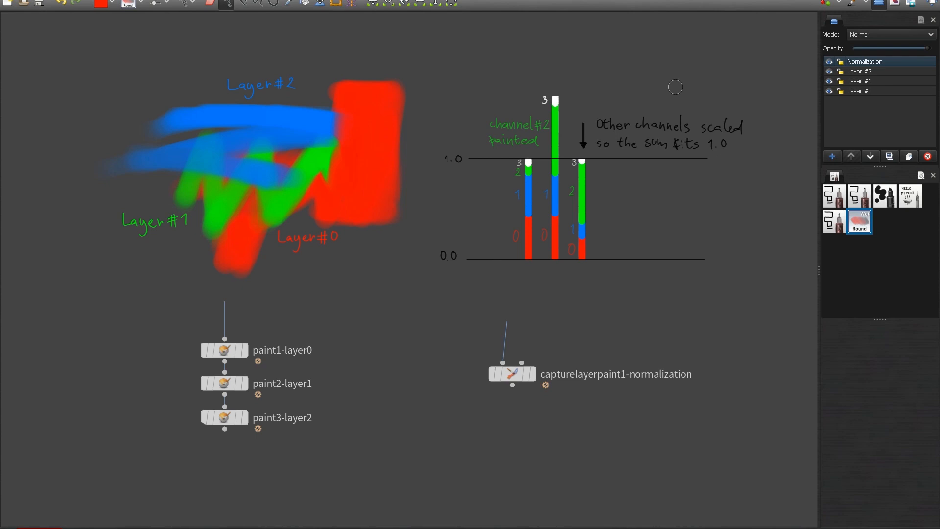
mouse_move(382, 288)
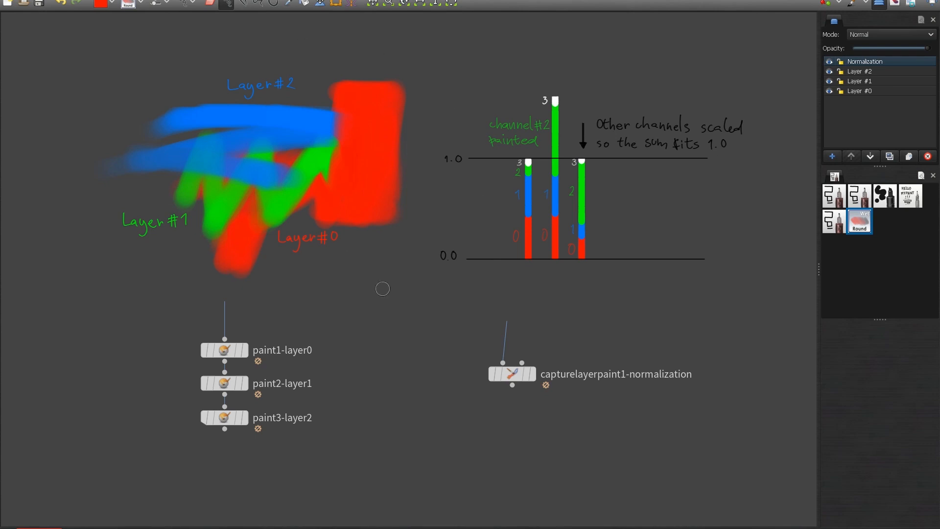
mouse_move(494, 239)
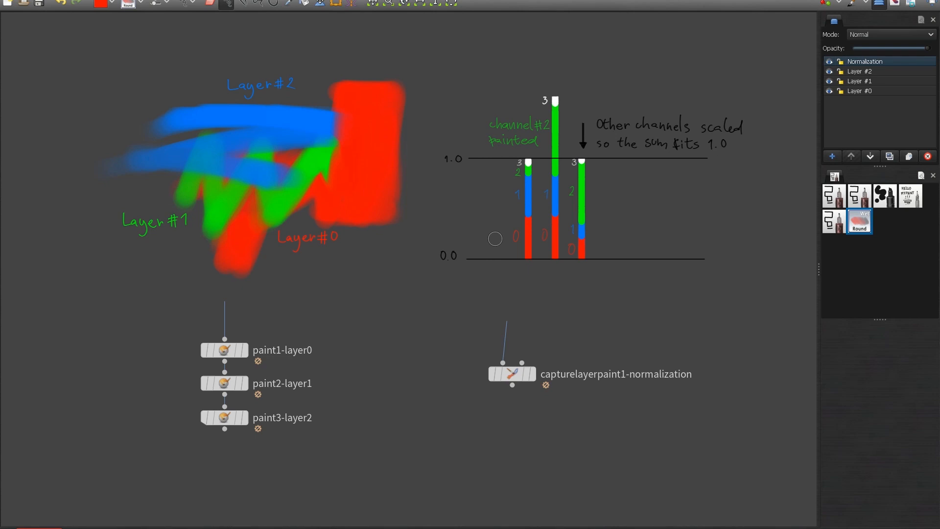
mouse_move(835, 57)
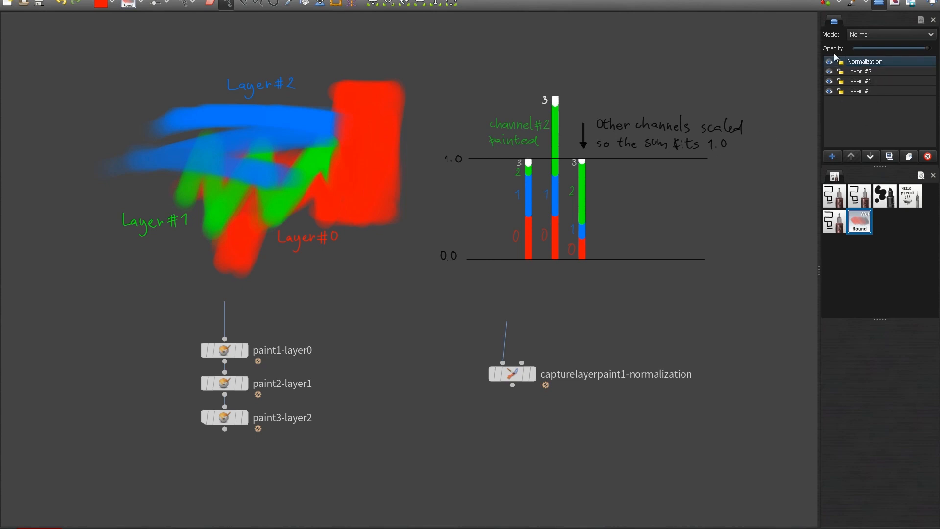
mouse_move(588, 221)
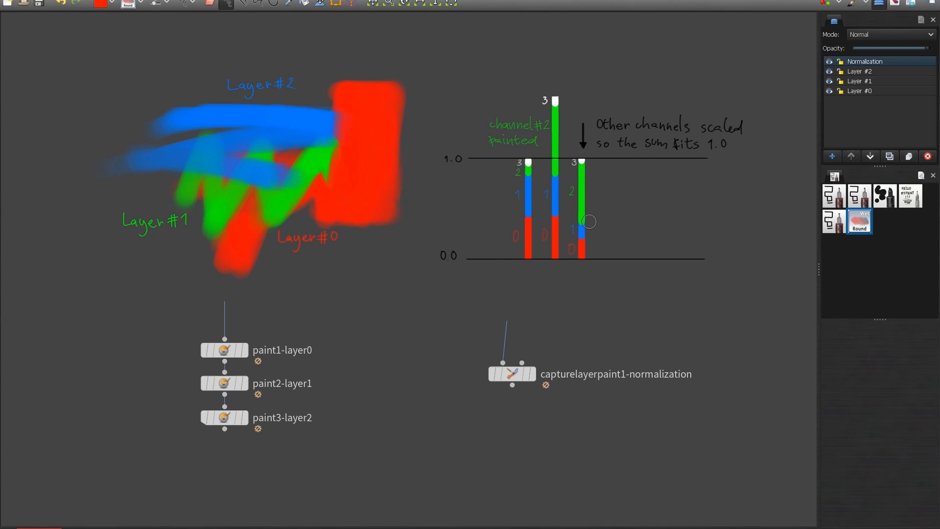
mouse_move(480, 180)
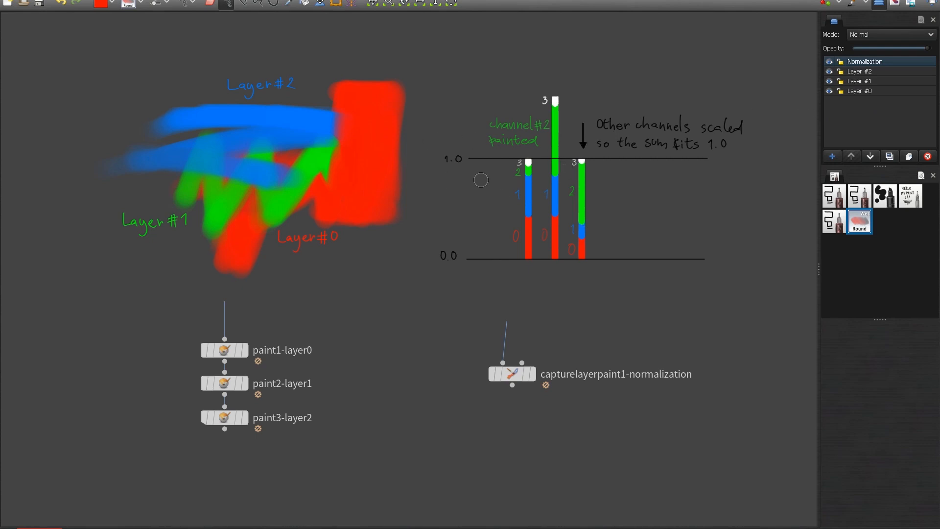
mouse_move(518, 158)
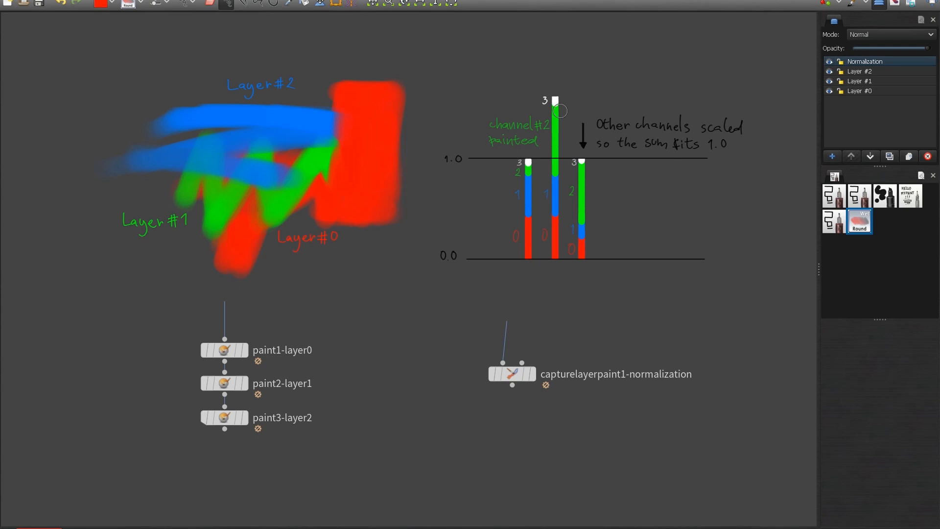
mouse_move(733, 147)
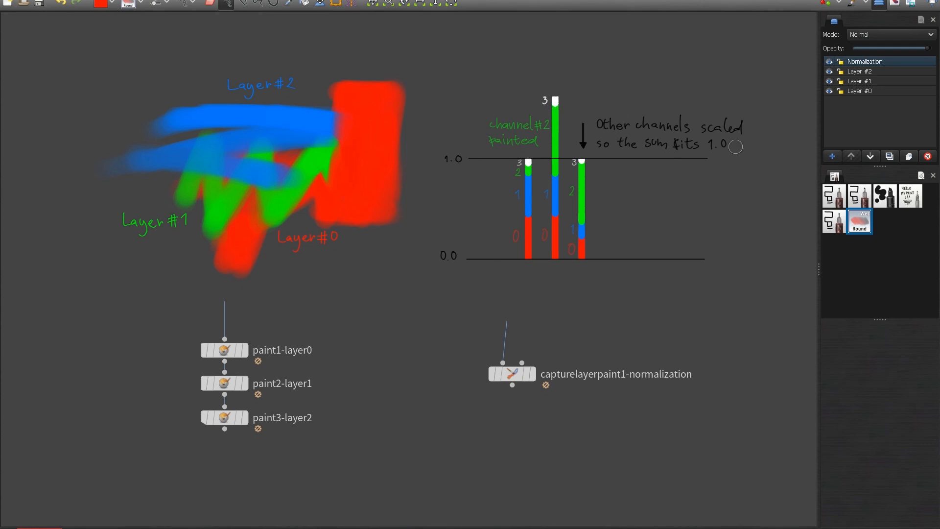
mouse_move(579, 243)
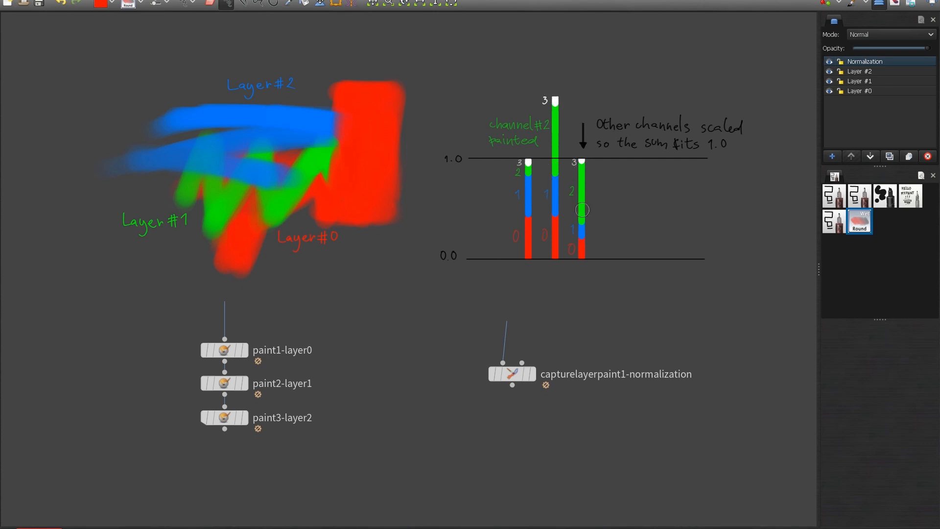
mouse_move(571, 215)
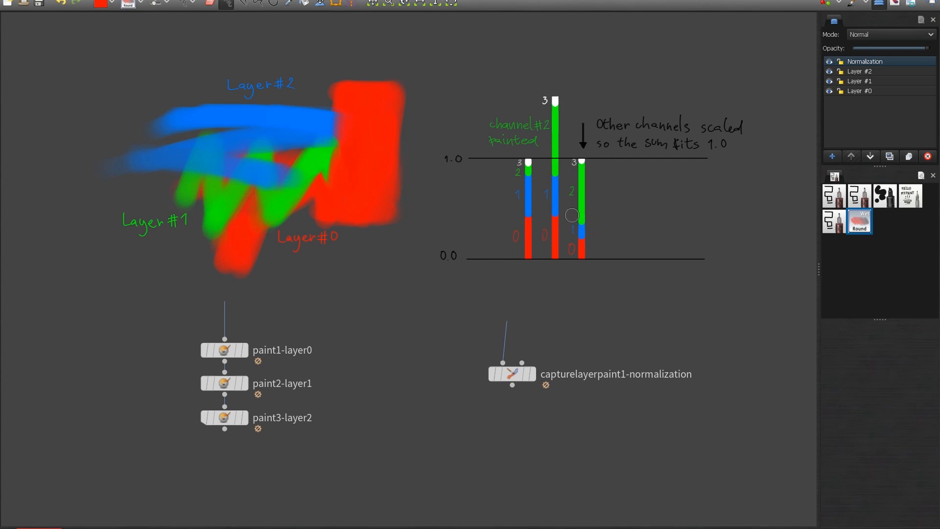
mouse_move(746, 160)
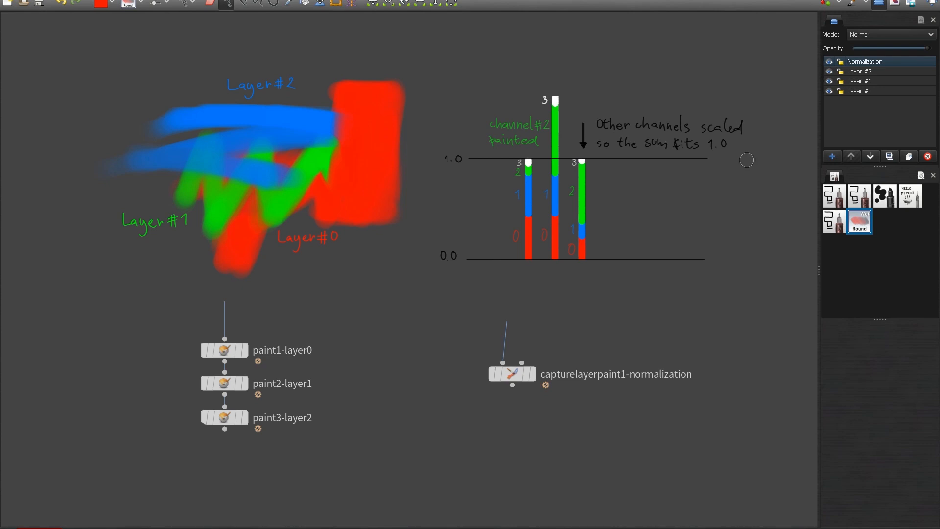
mouse_move(585, 215)
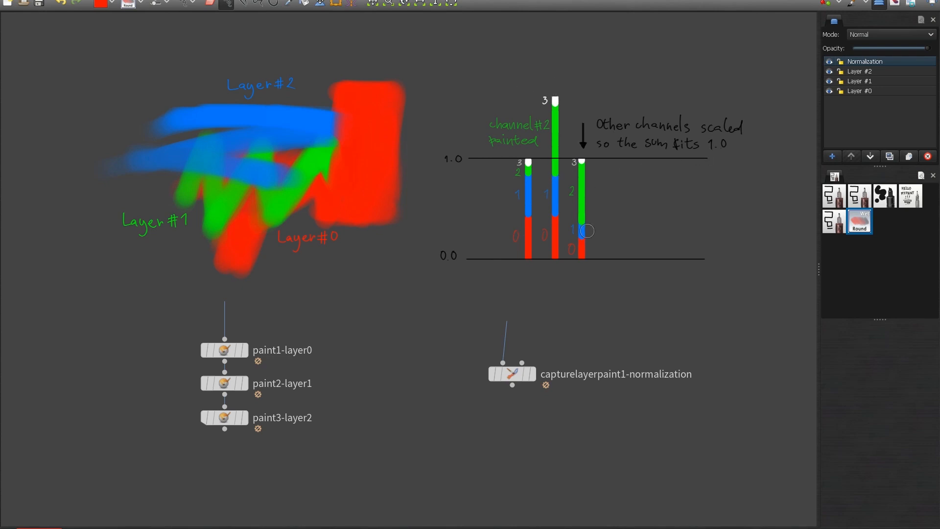
mouse_move(473, 280)
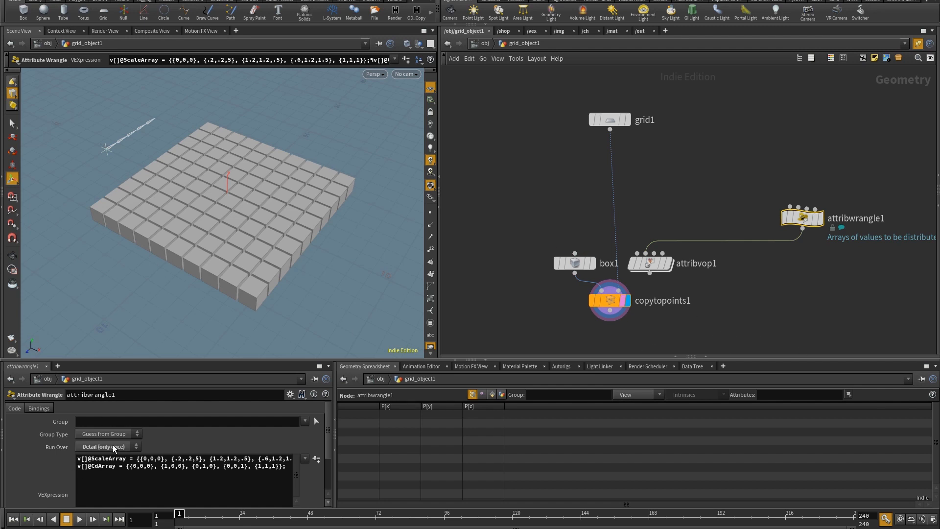
mouse_move(77, 457)
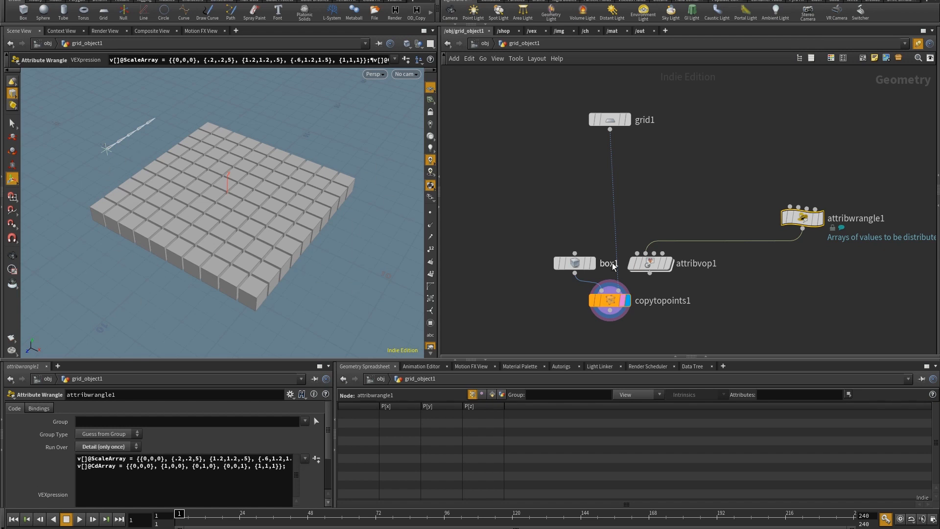
mouse_move(491, 109)
text(cone)
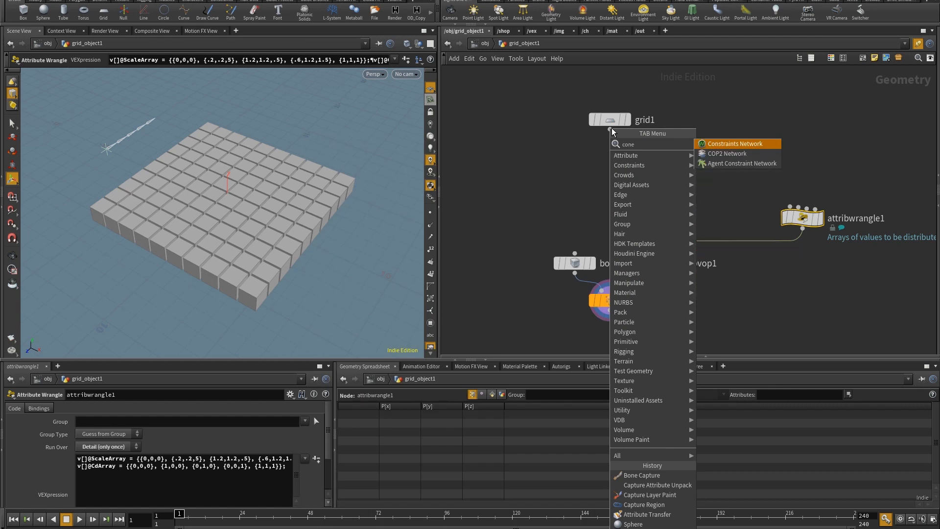
Step: Add a Bone Capture node on grid1 using the DummyBones hierarchy, then a Capture Layer Paint node
click(640, 475)
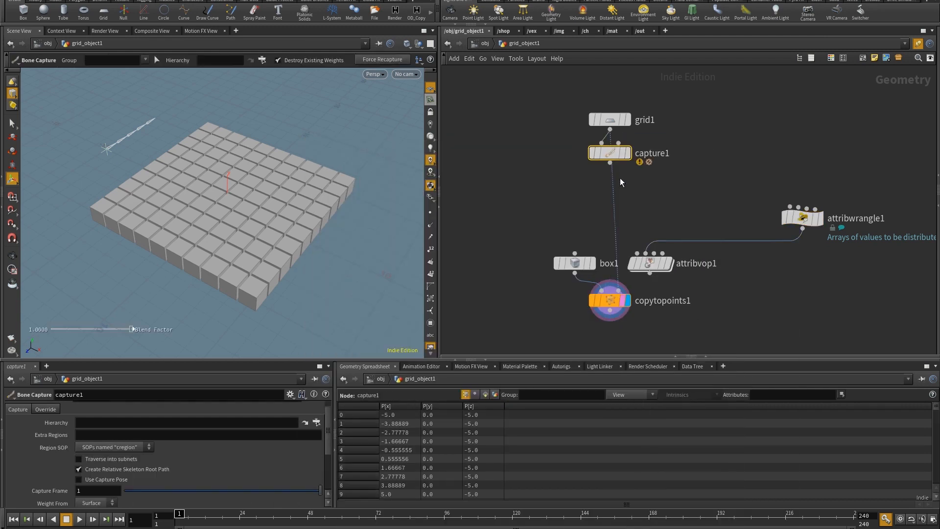
click(316, 422)
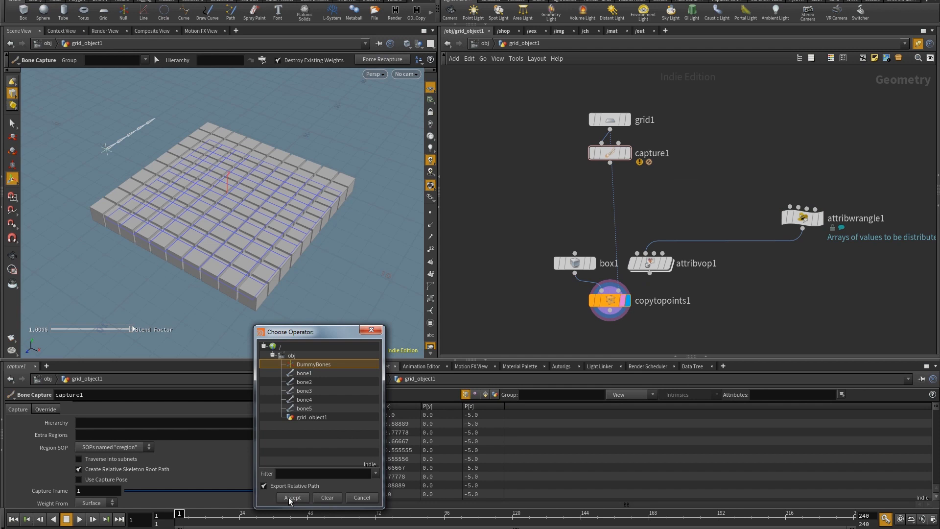
click(292, 496)
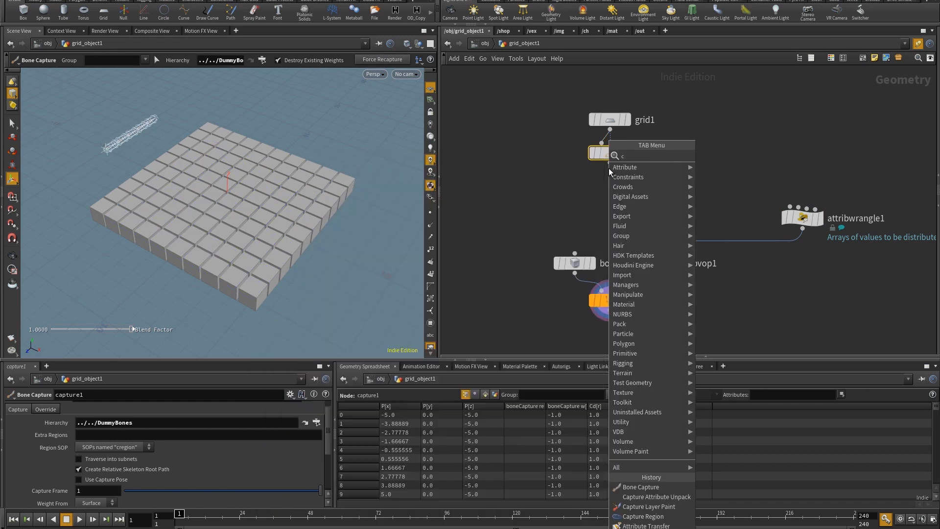
click(647, 506)
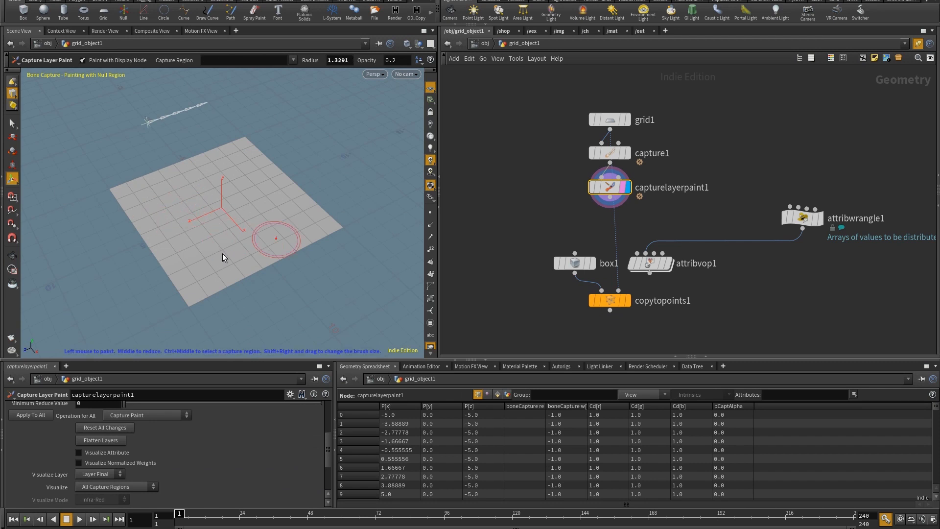
Step: Paint the bone2 capture region, showing only the selected region's weights
click(293, 59)
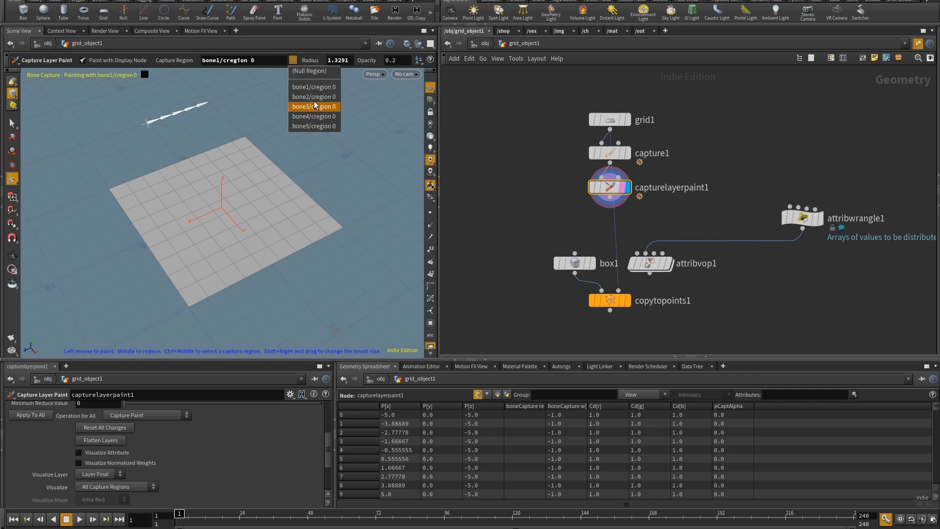
click(313, 96)
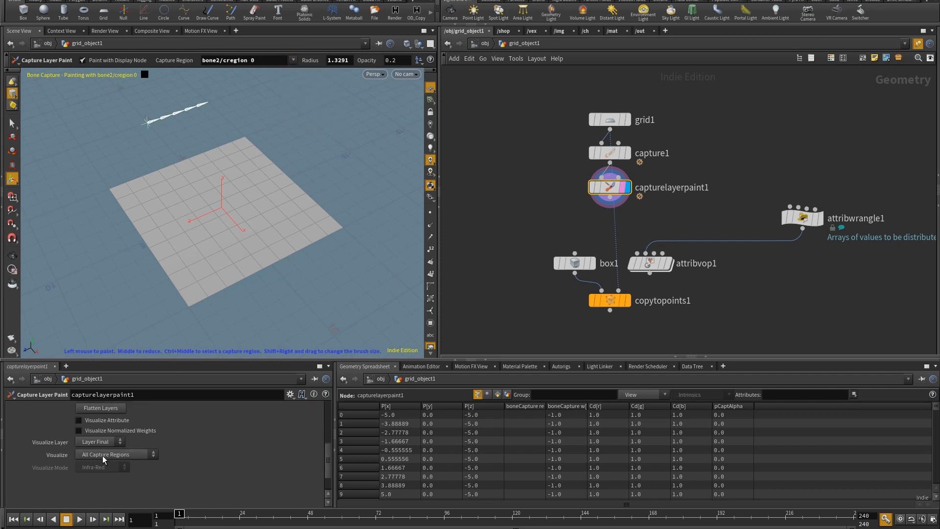
click(114, 453)
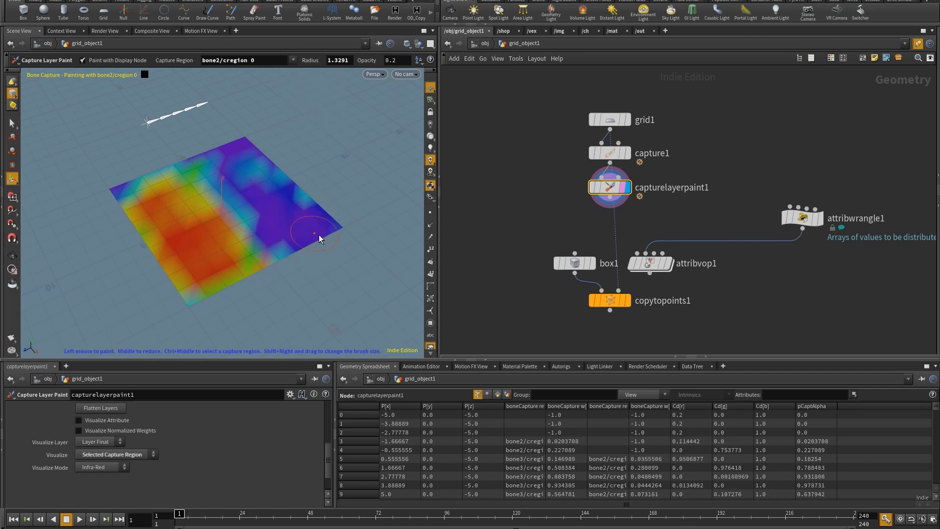
mouse_move(292, 65)
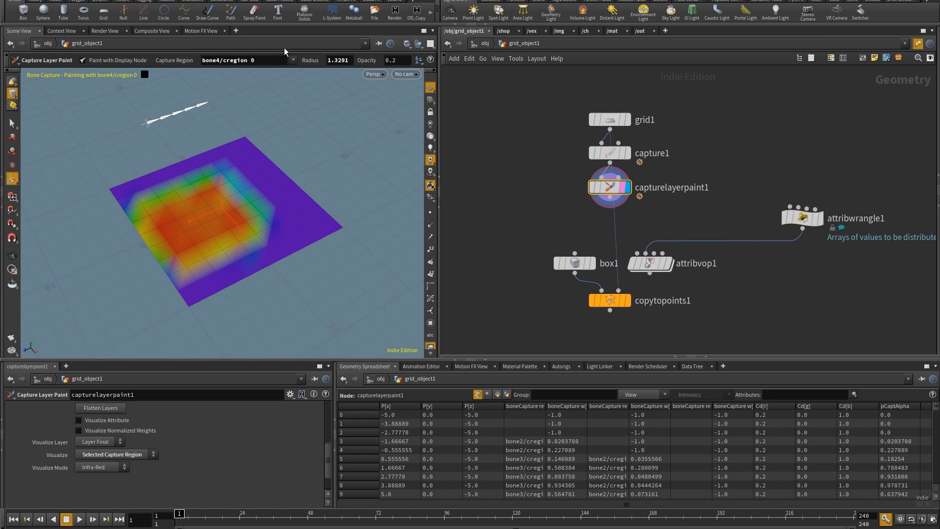
Step: Switch the capture region to bone5 and paint its weight onto the grid
click(293, 60)
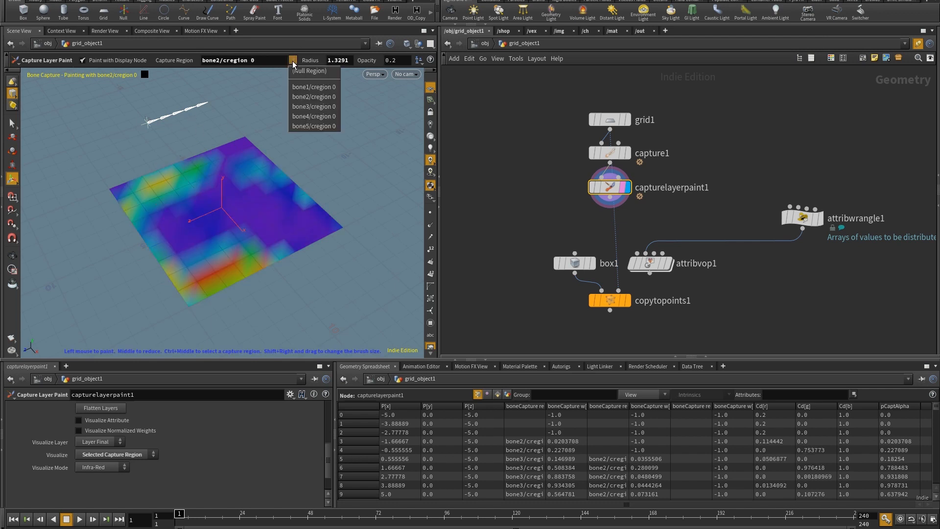
click(314, 125)
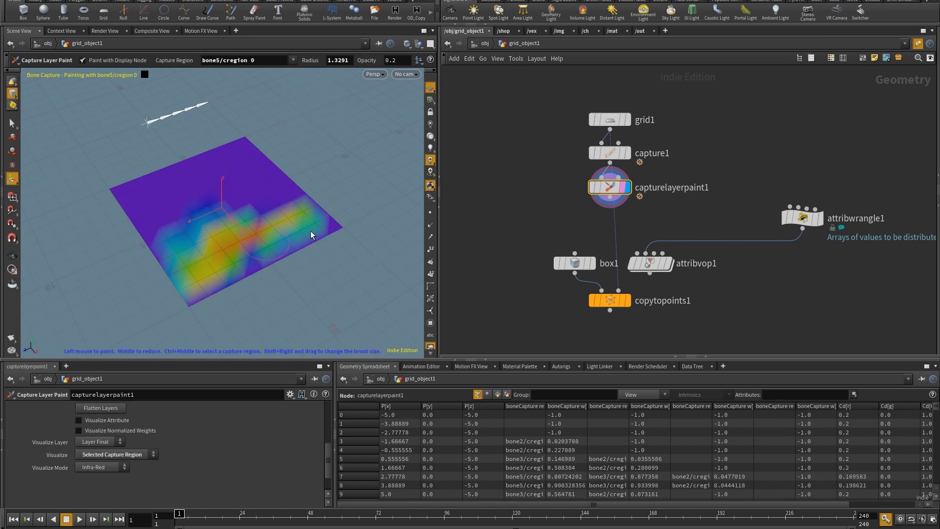
click(240, 240)
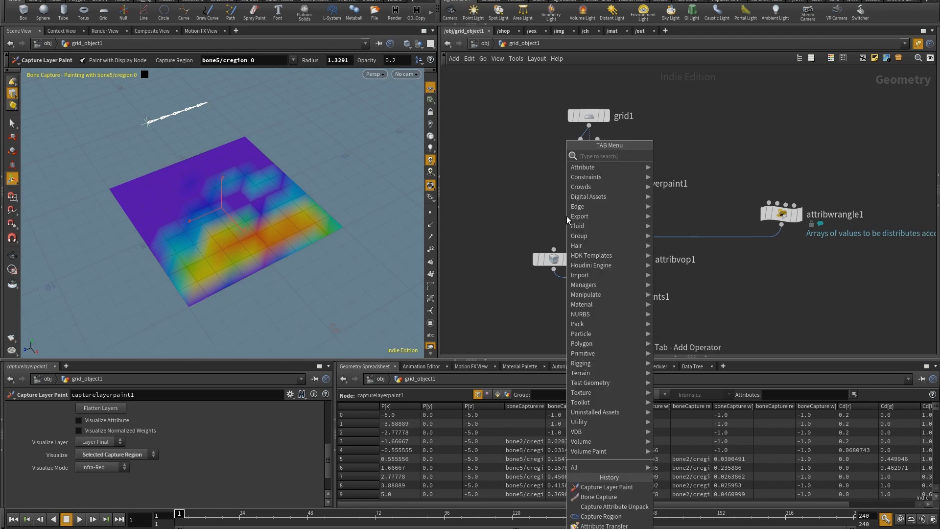
Step: Insert a Capture Attribute Unpack node after capturelayerpaint1 and inspect attribwrangle1's ScaleArray and CdArray
text(un)
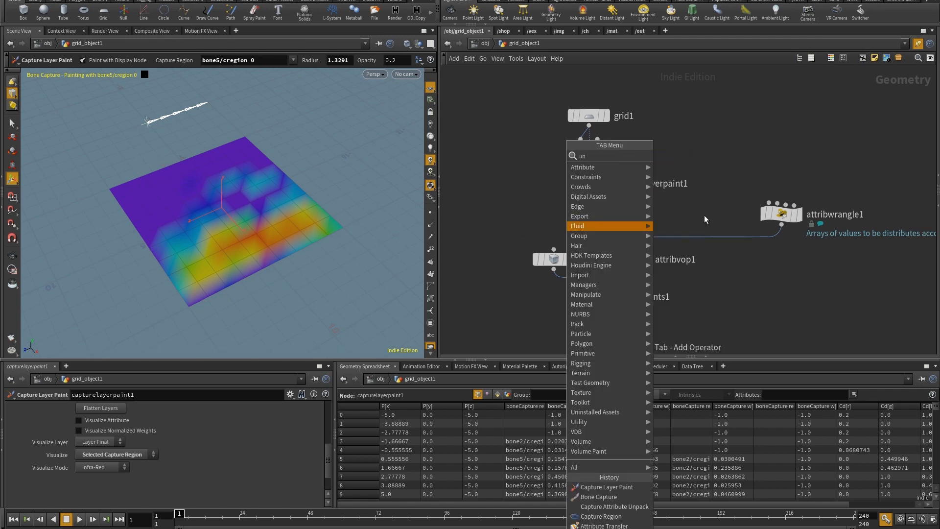
click(612, 506)
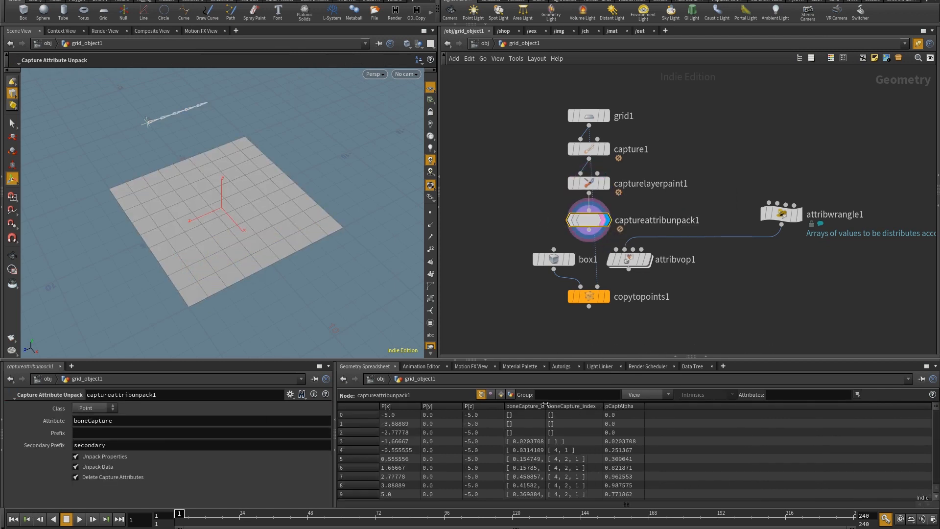
scroll(down, 3)
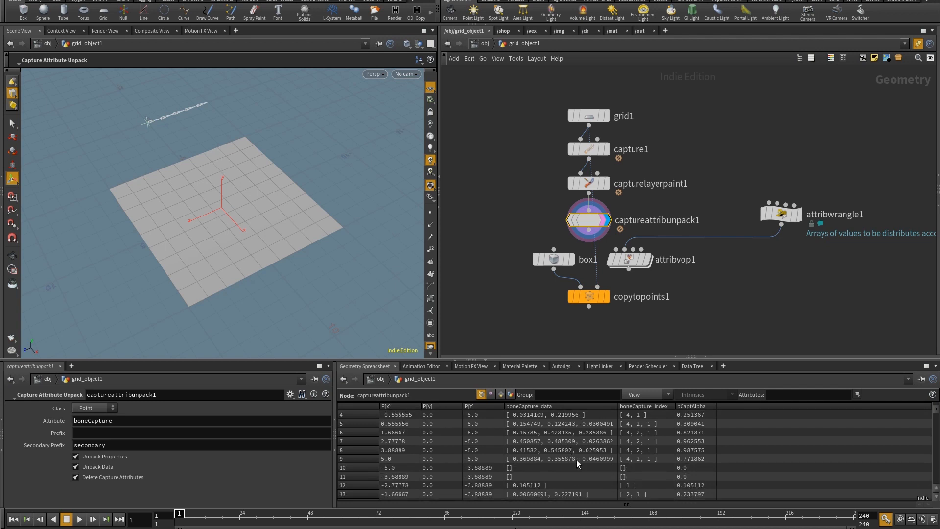
scroll(up, 3)
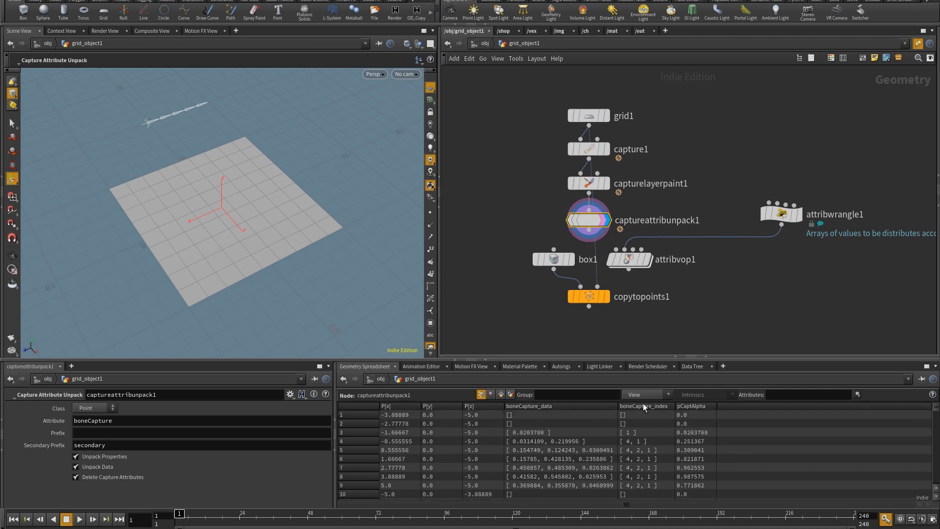
mouse_move(639, 451)
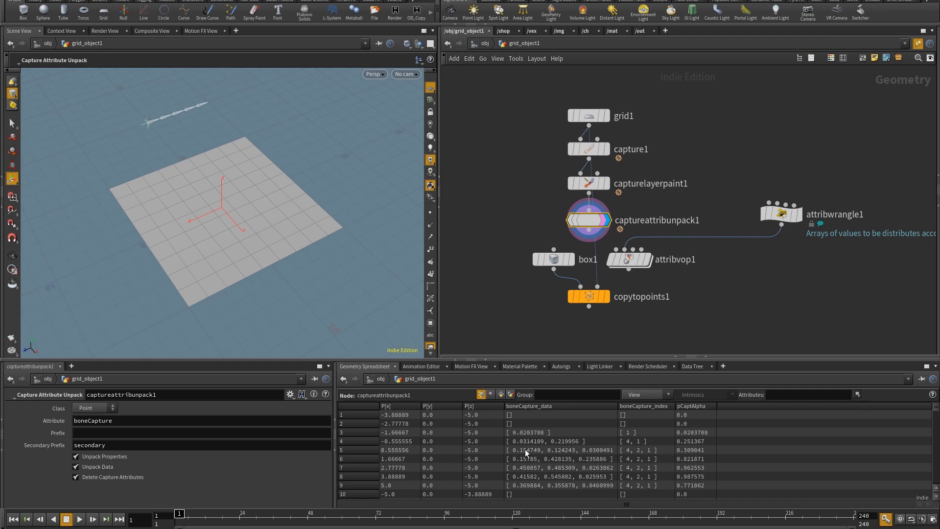
mouse_move(668, 462)
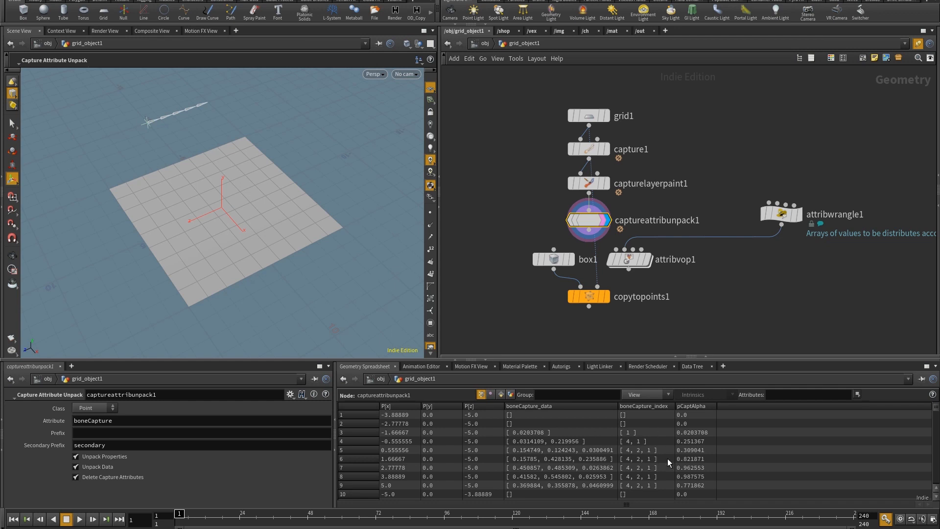
mouse_move(548, 449)
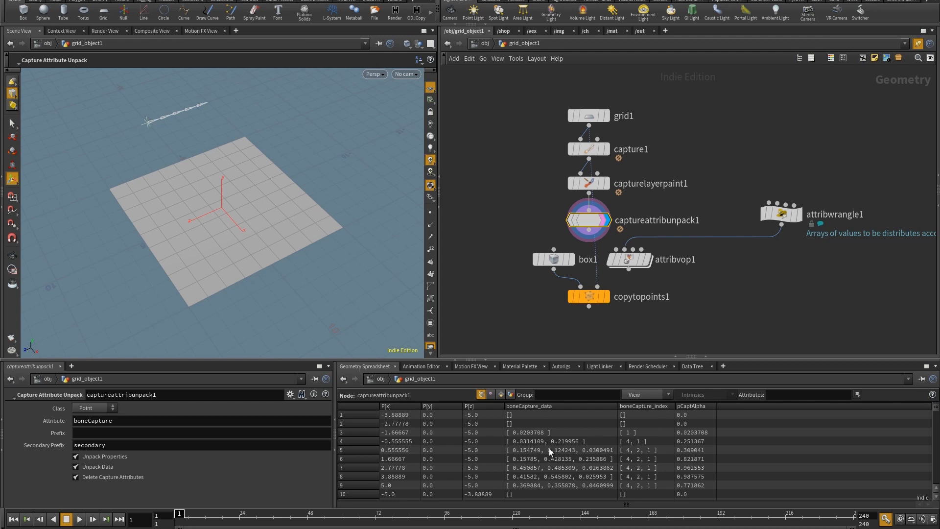
click(779, 213)
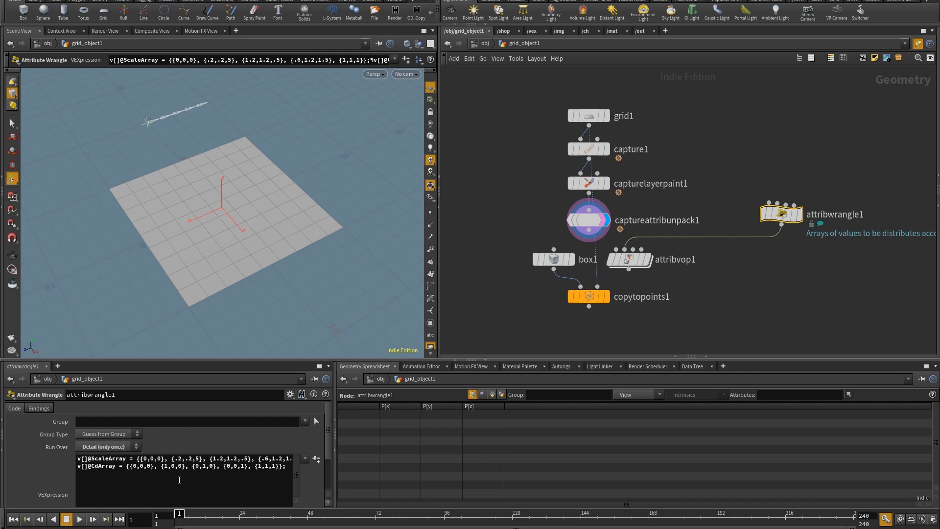
mouse_move(589, 234)
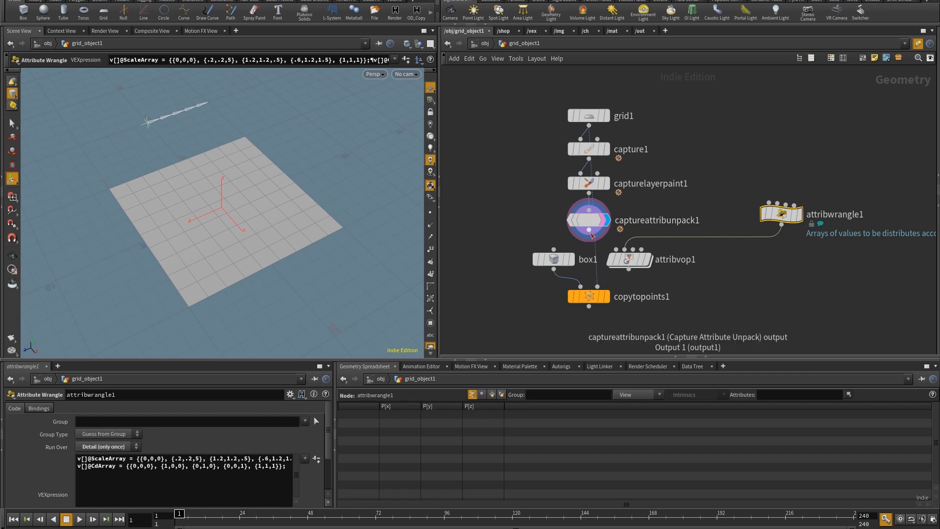
Step: Dive into attribvop1 to review the loop that indexes ScaleArray and CdArray
double_click(628, 259)
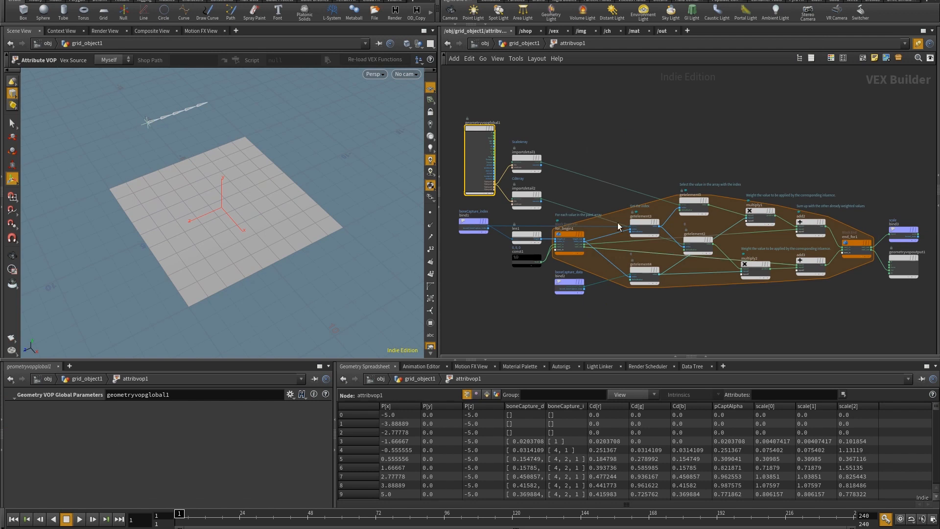
scroll(up, 3)
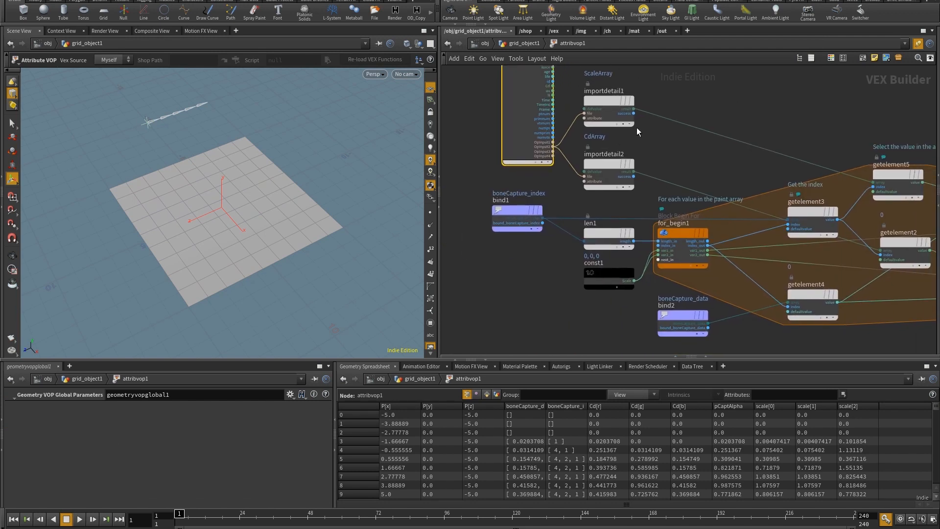
mouse_move(470, 169)
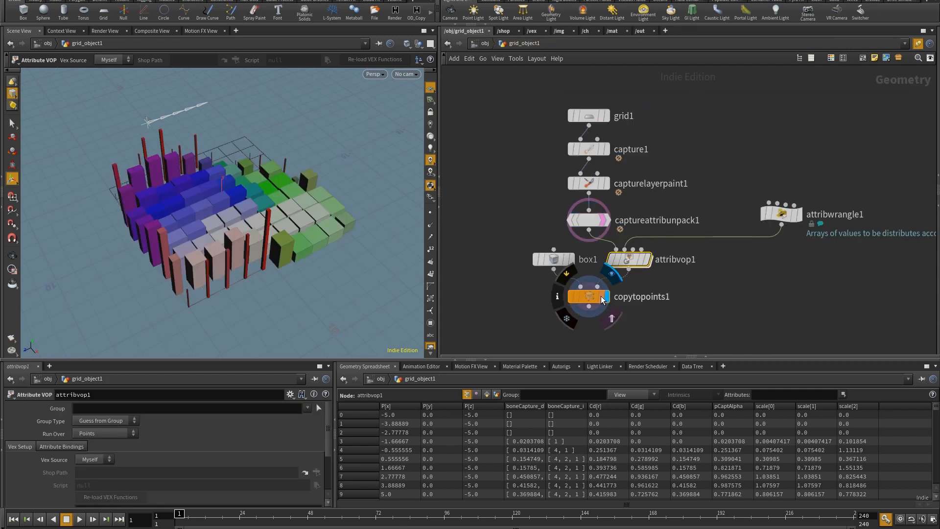
Step: Review copytopoints1 and attribwrangle1, then return to capturelayerpaint1
click(603, 297)
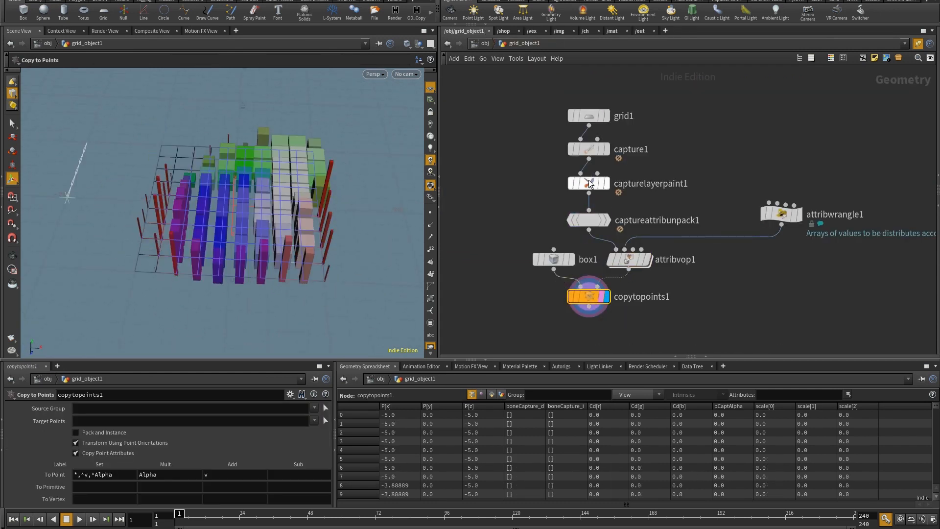
click(588, 184)
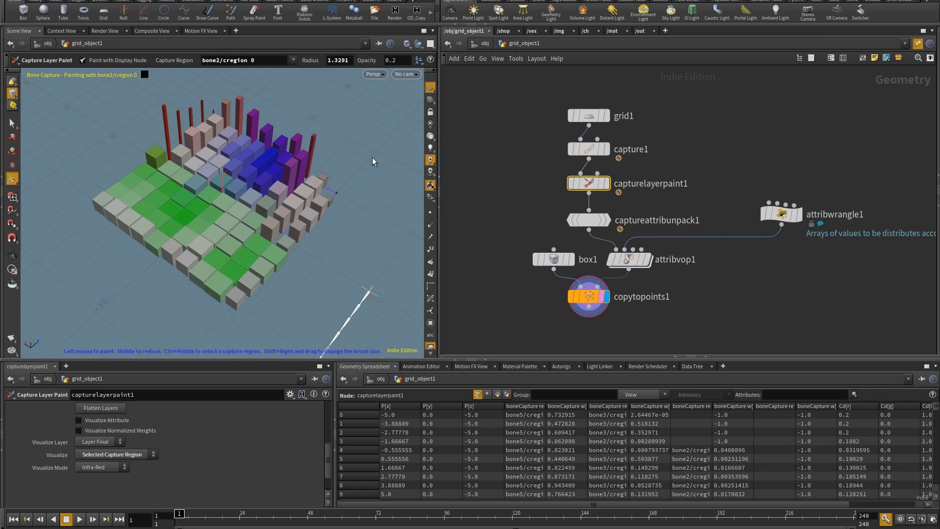
click(779, 214)
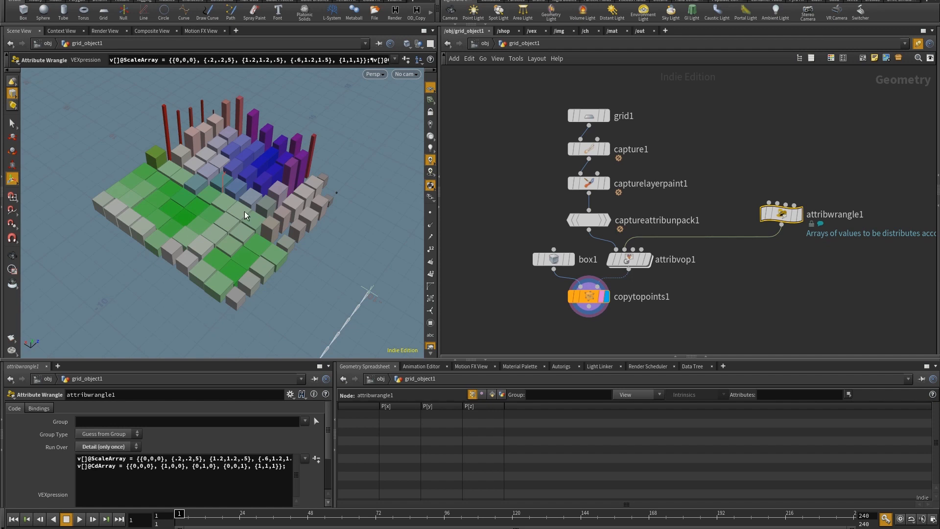
click(589, 183)
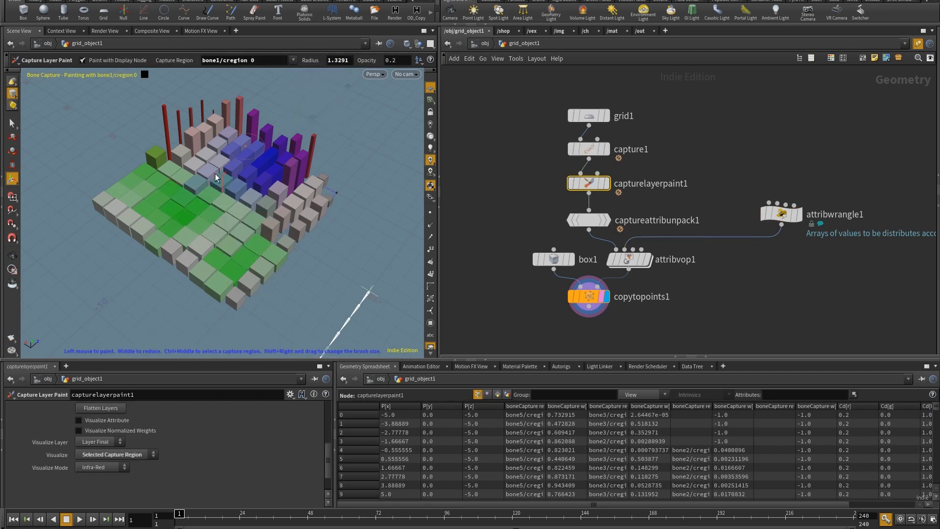
Step: Paint more bone weights over left, front and back boxes to vary heights and colours
click(261, 197)
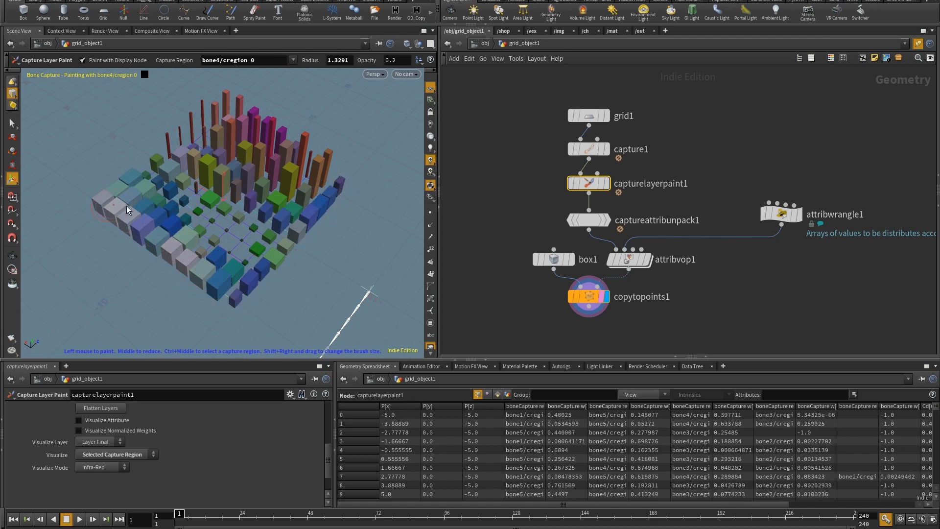
click(123, 206)
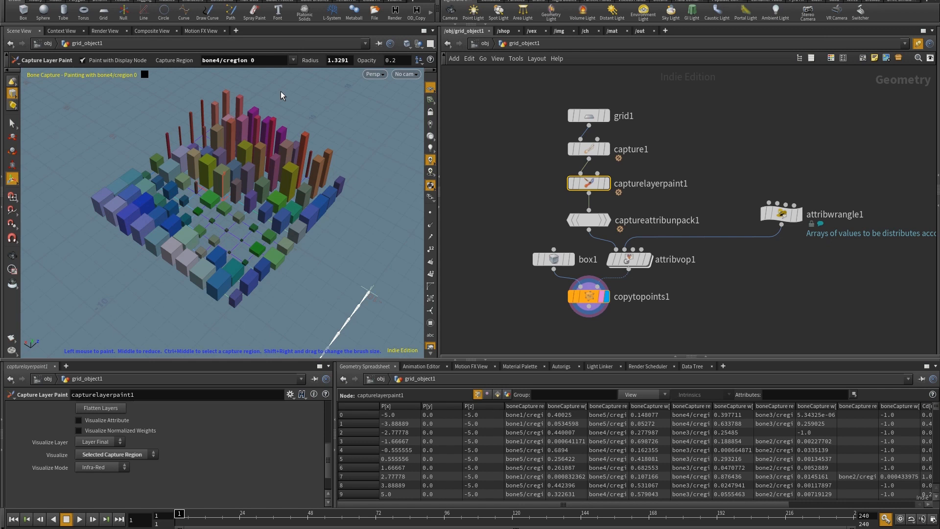
click(232, 303)
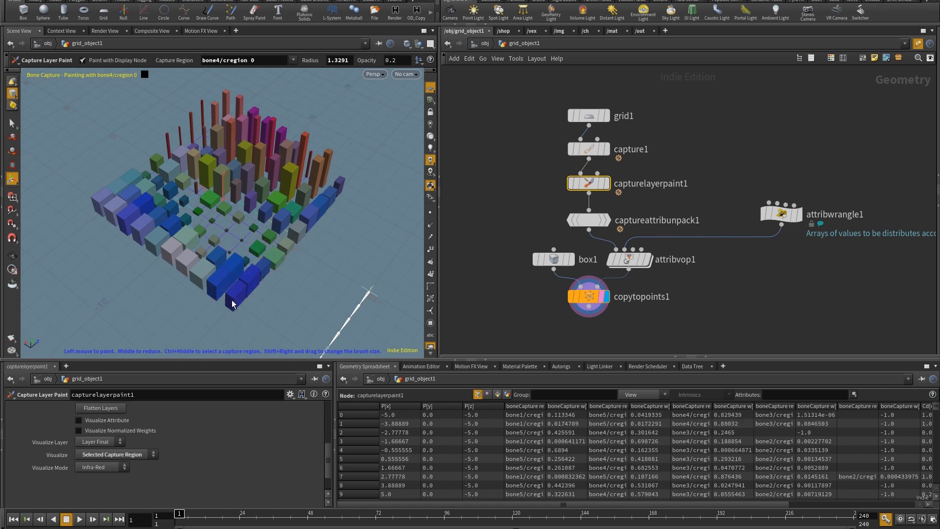
click(270, 171)
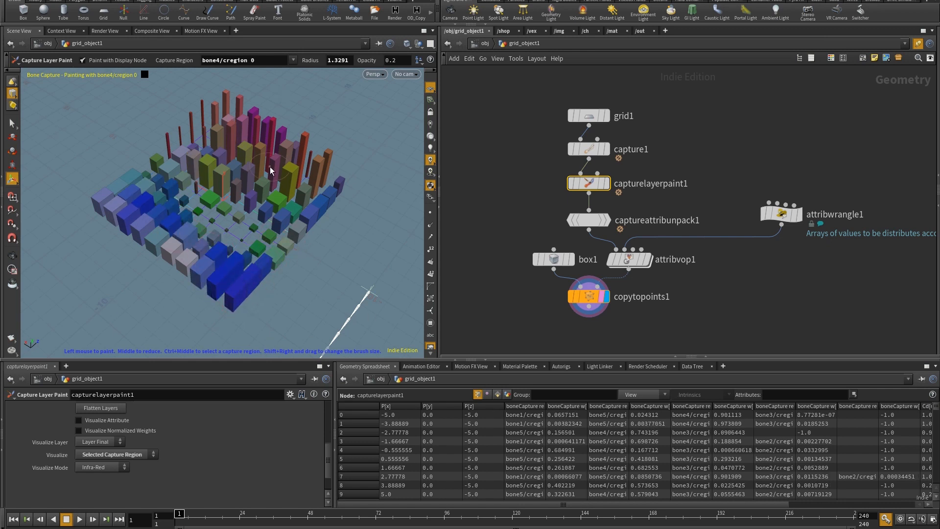